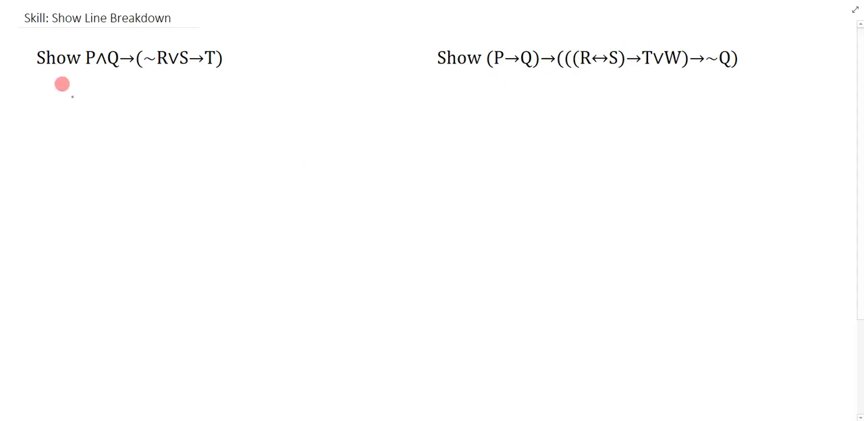
pyautogui.moveTo(249, 57)
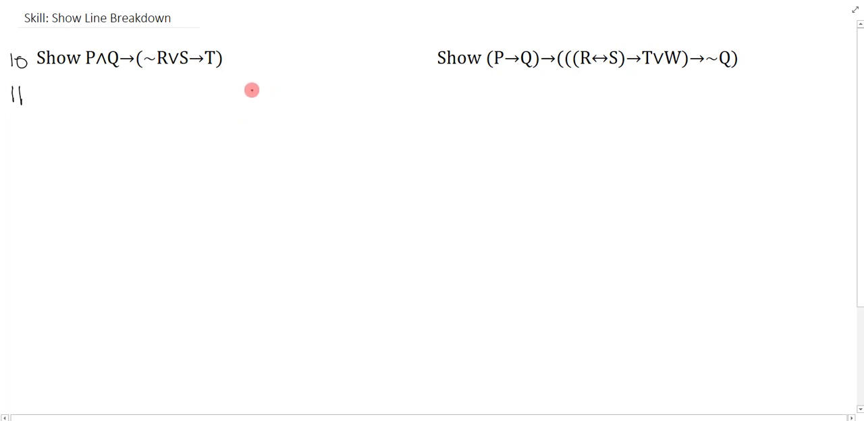
pyautogui.moveTo(263, 100)
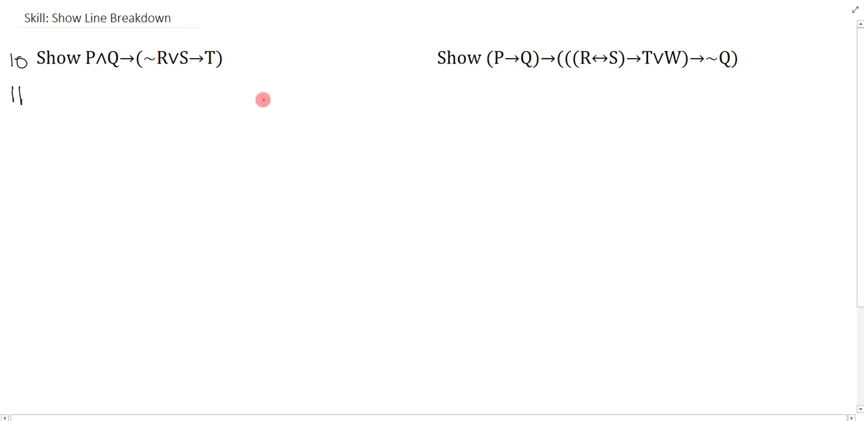
pyautogui.moveTo(200, 146)
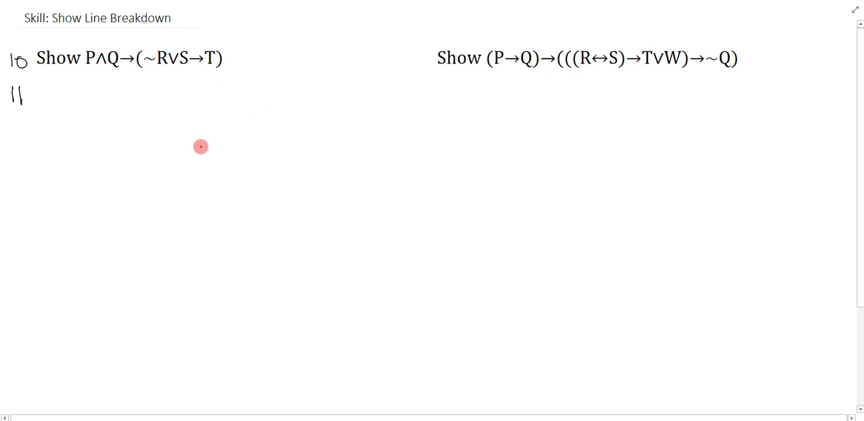
pyautogui.moveTo(257, 145)
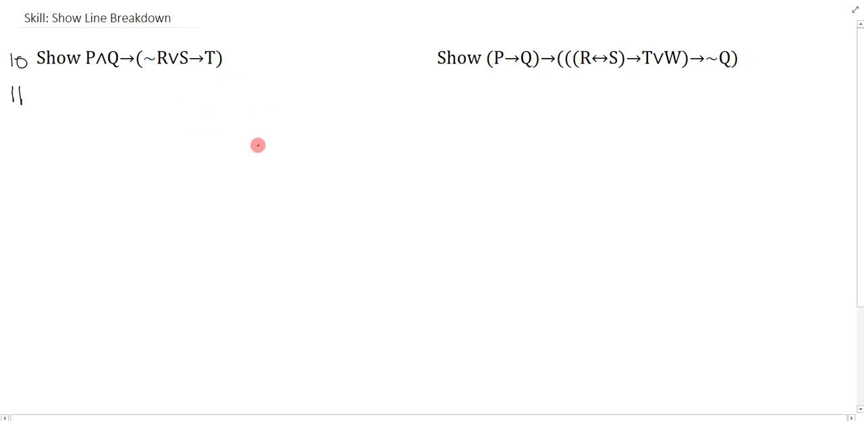
pyautogui.moveTo(167, 121)
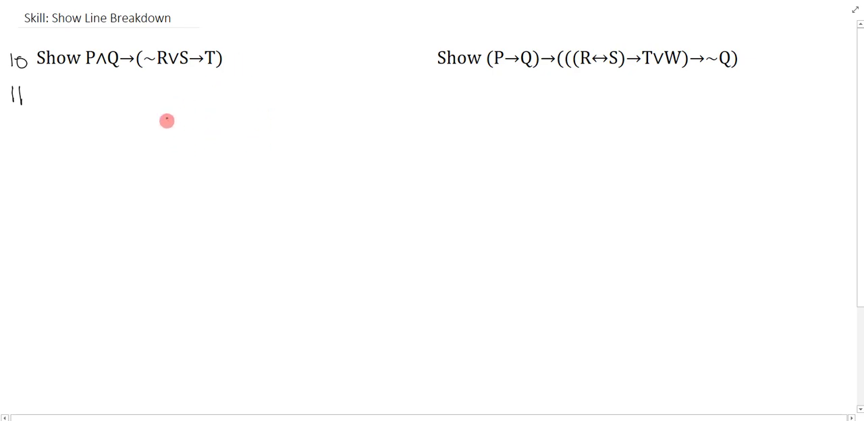
pyautogui.moveTo(268, 130)
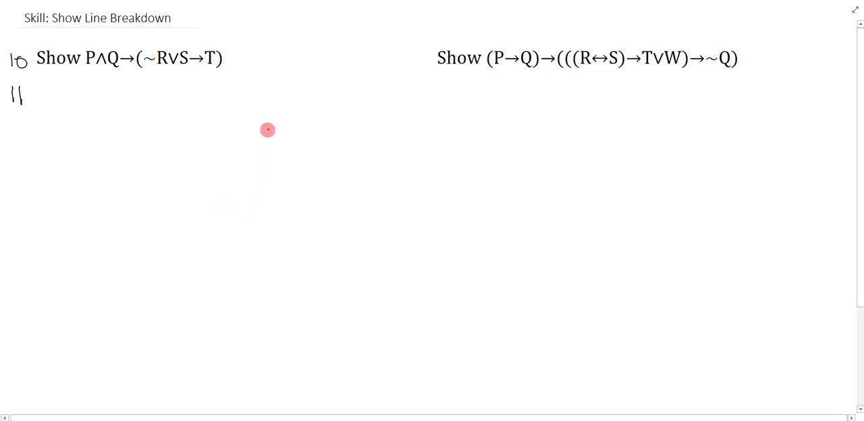
pyautogui.moveTo(203, 134)
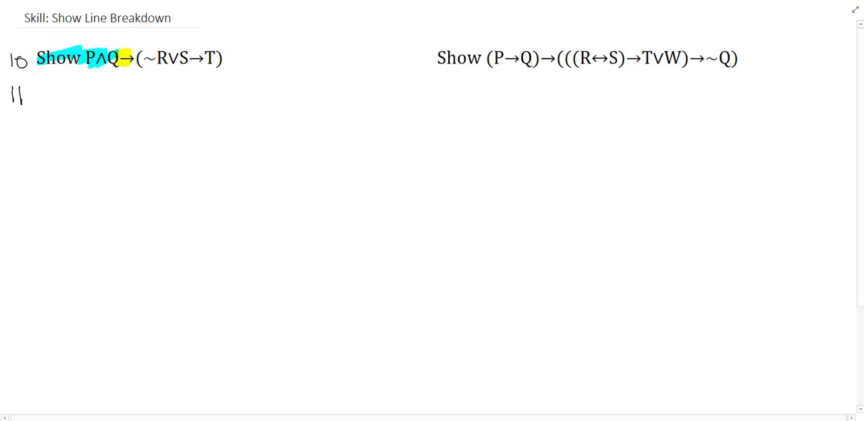
# Highlight the first formula's consequent (~R∨S→T) in green.
pyautogui.moveTo(139, 60); pyautogui.dragTo(209, 55)
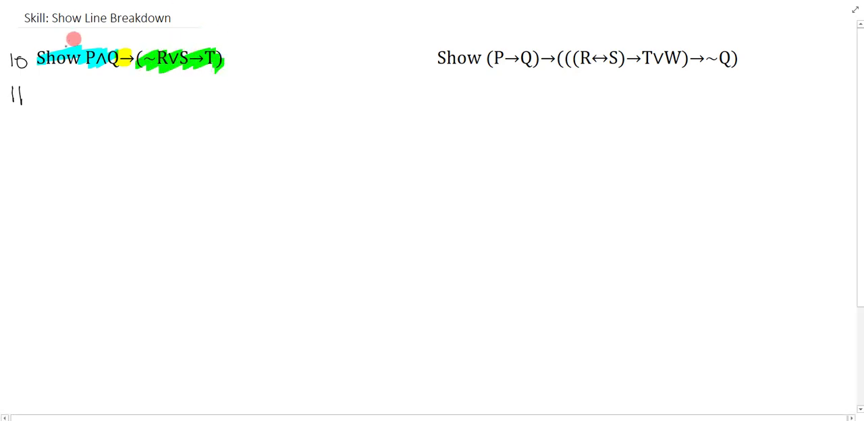
pyautogui.moveTo(137, 113)
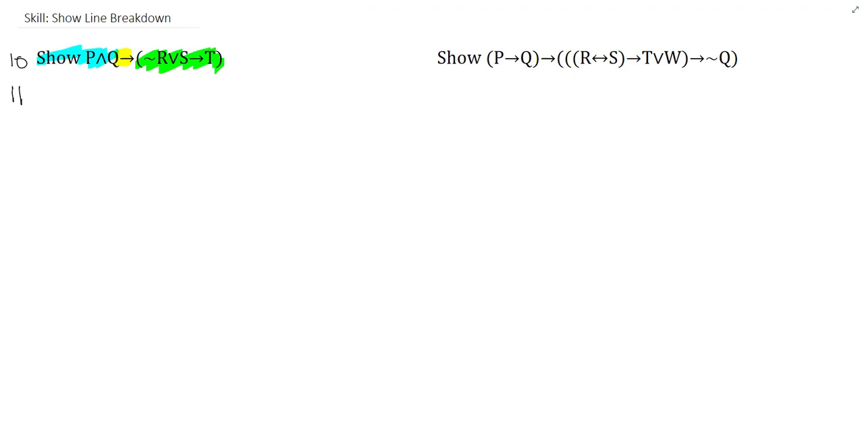
pyautogui.moveTo(77, 57)
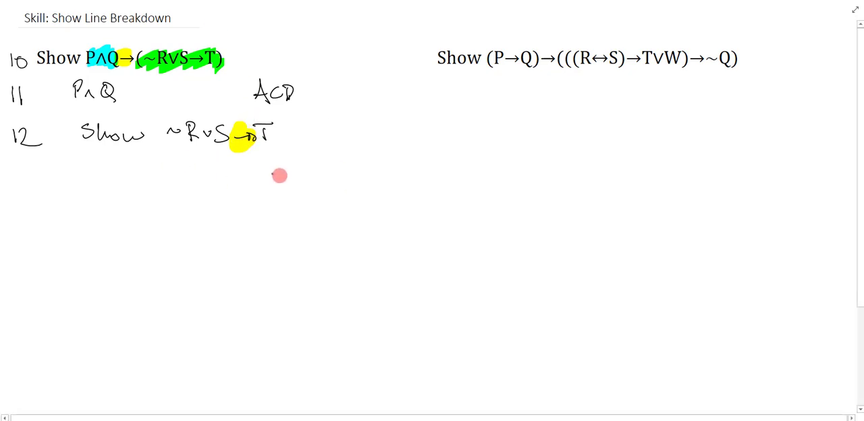
pyautogui.moveTo(420, 223)
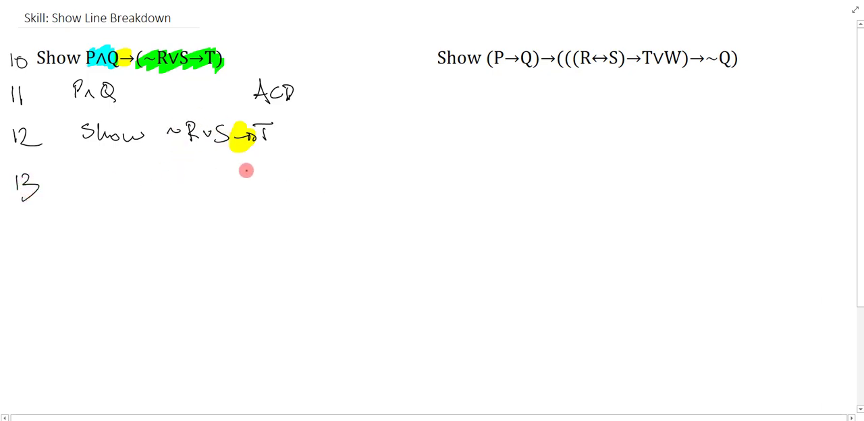
pyautogui.moveTo(218, 163)
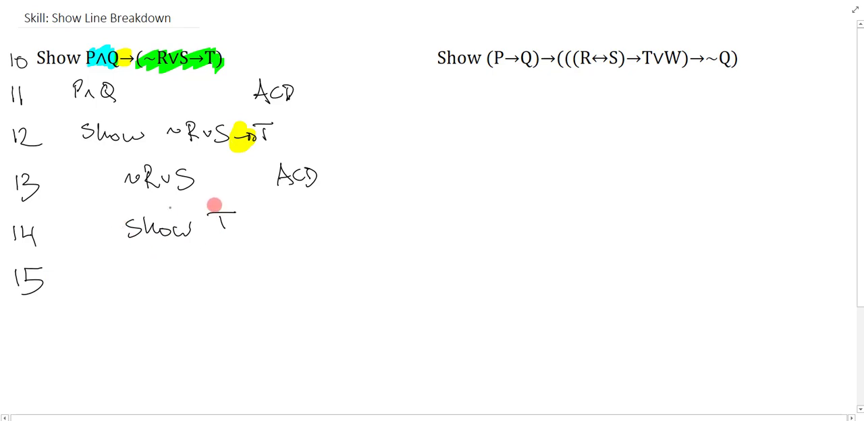
pyautogui.moveTo(126, 238)
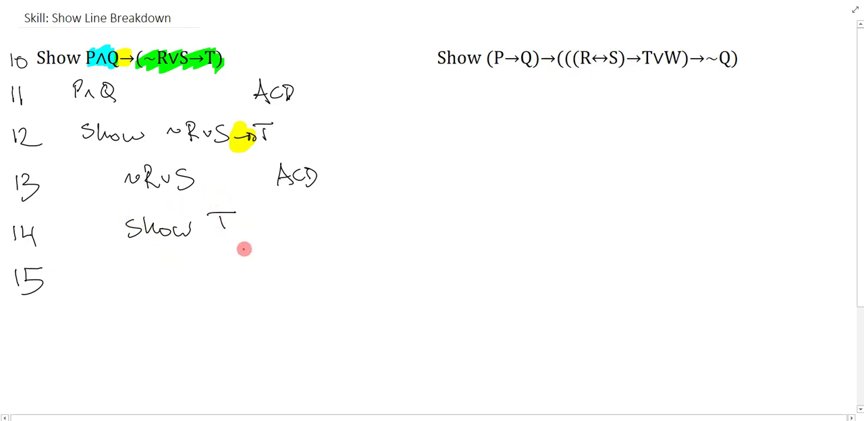
pyautogui.moveTo(244, 231)
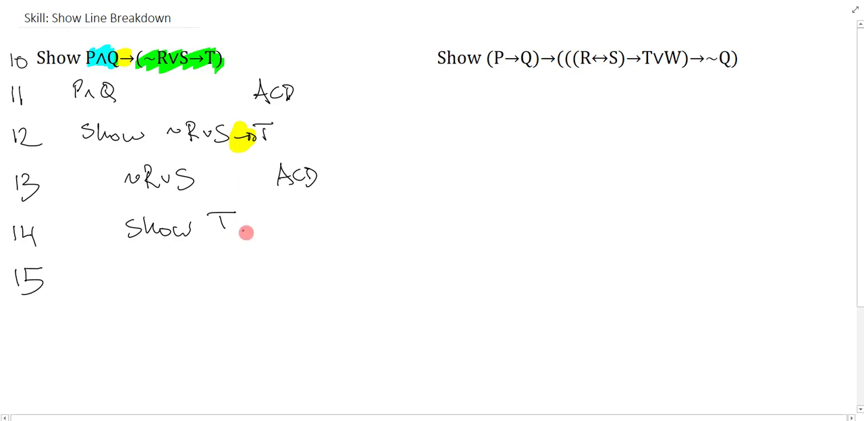
pyautogui.moveTo(244, 223)
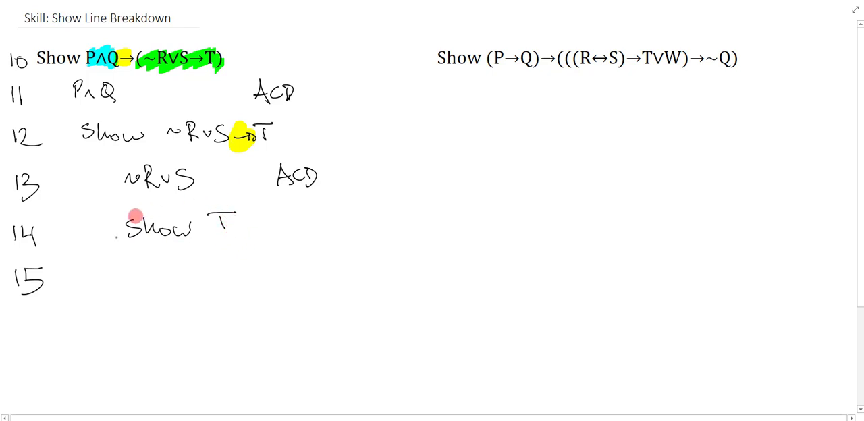
pyautogui.moveTo(160, 273)
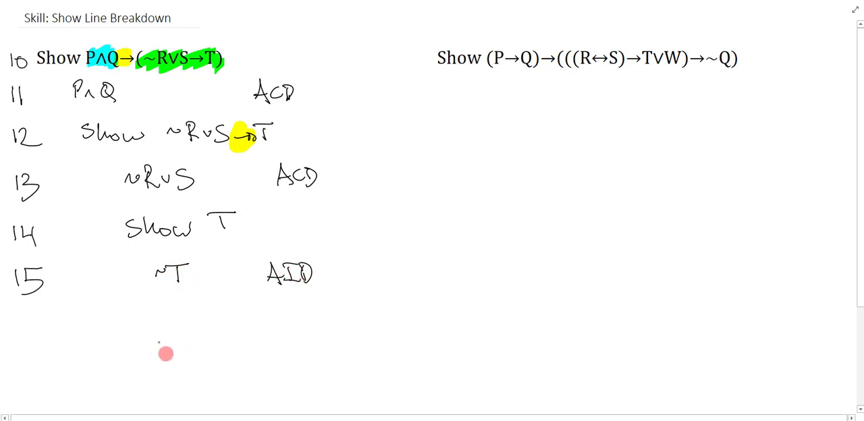
pyautogui.moveTo(430, 216)
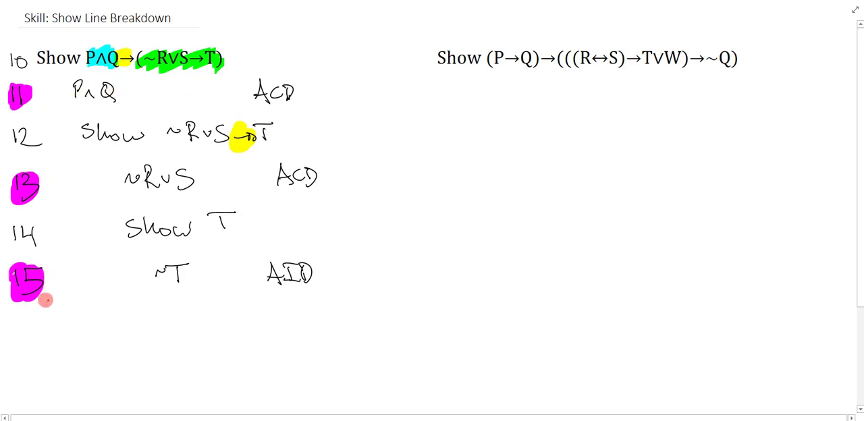
pyautogui.moveTo(122, 66)
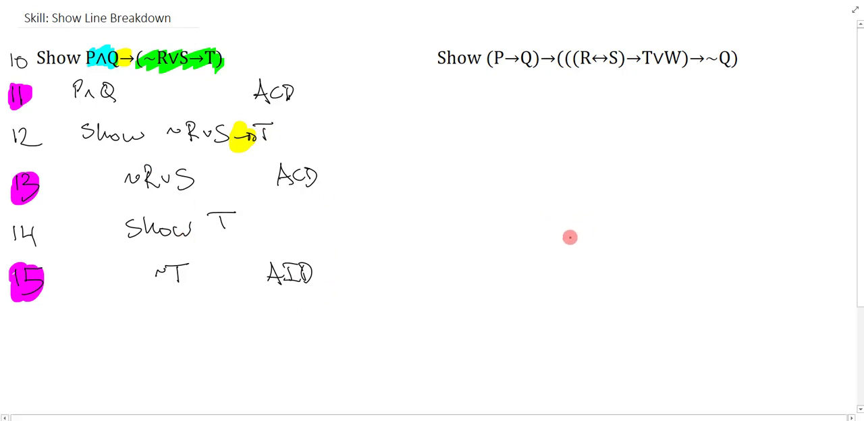
pyautogui.moveTo(416, 57)
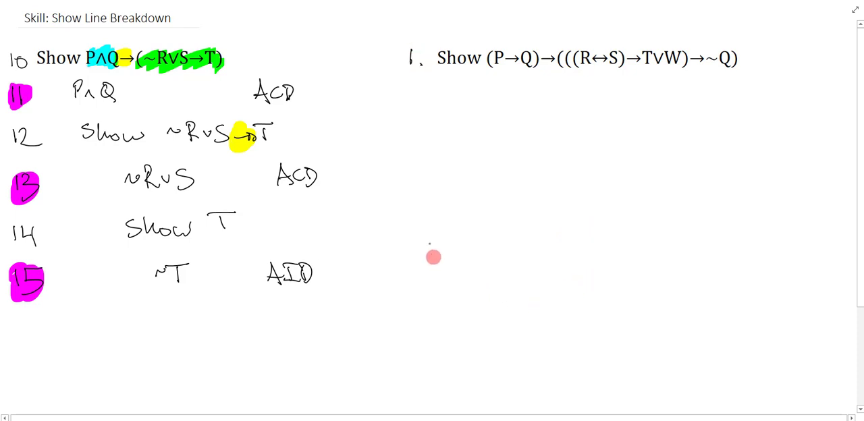
pyautogui.moveTo(684, 123)
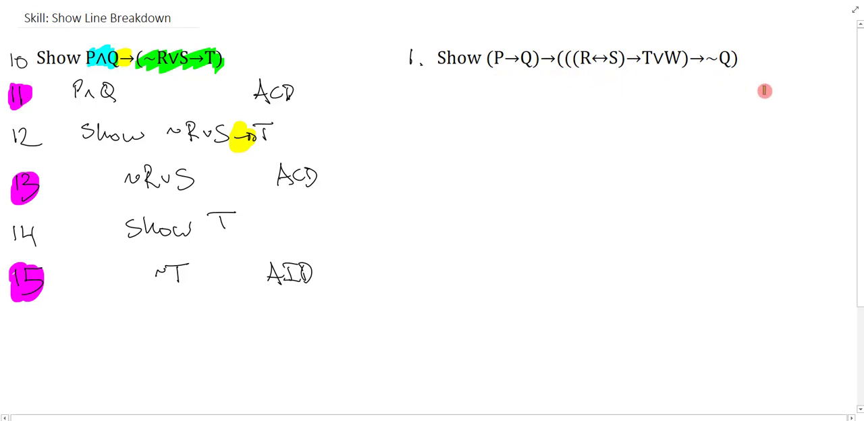
pyautogui.moveTo(579, 74)
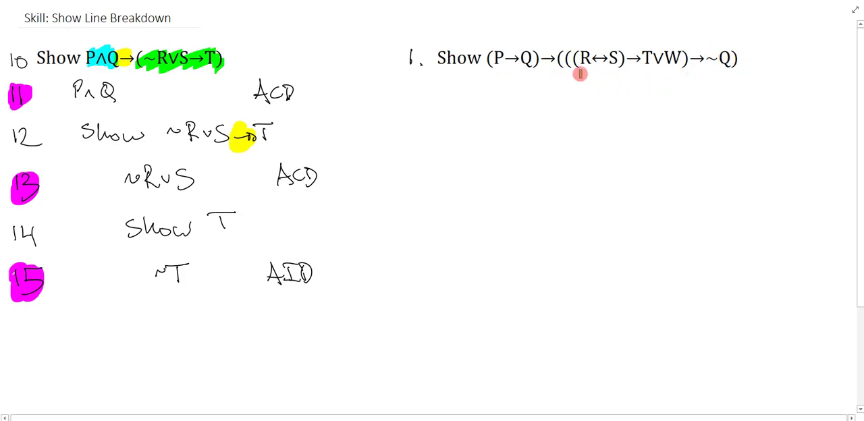
pyautogui.moveTo(588, 73)
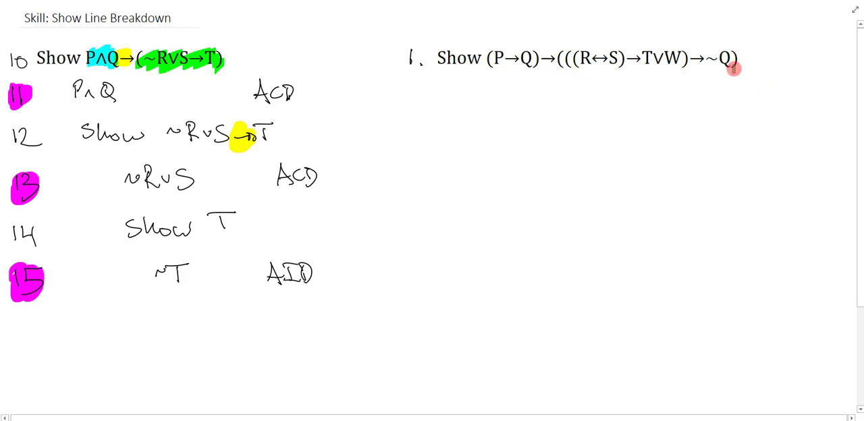
# Pick the cyan highlighter and highlight across the second formula's Show line.
pyautogui.click(548, 58)
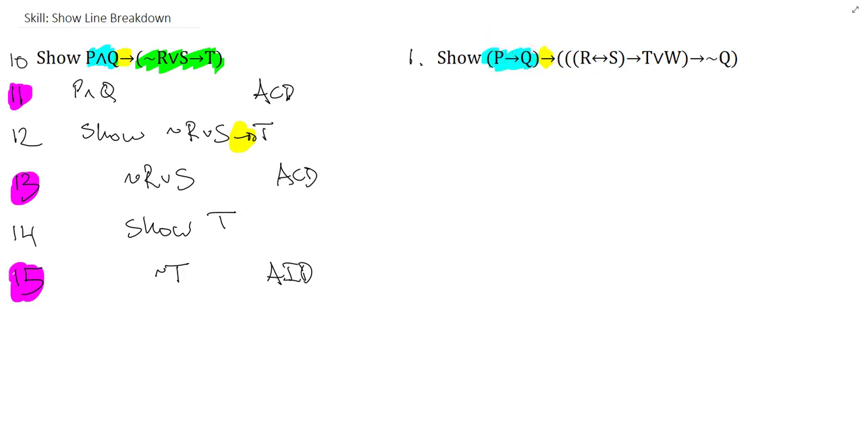
pyautogui.moveTo(567, 59); pyautogui.dragTo(749, 59)
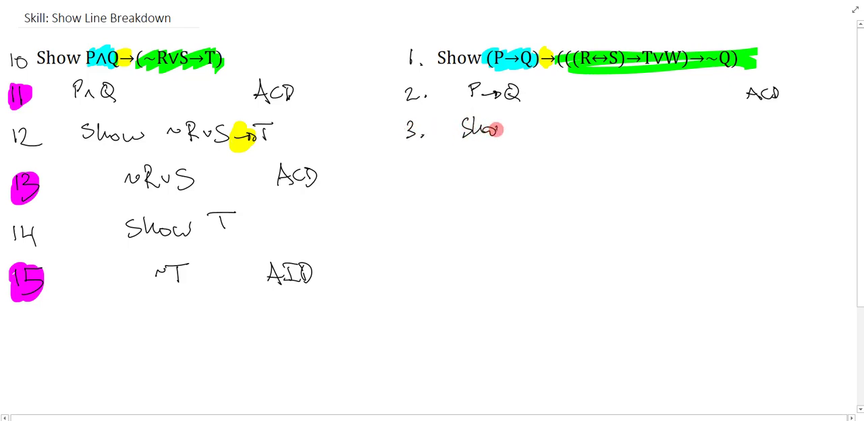
pyautogui.moveTo(554, 121)
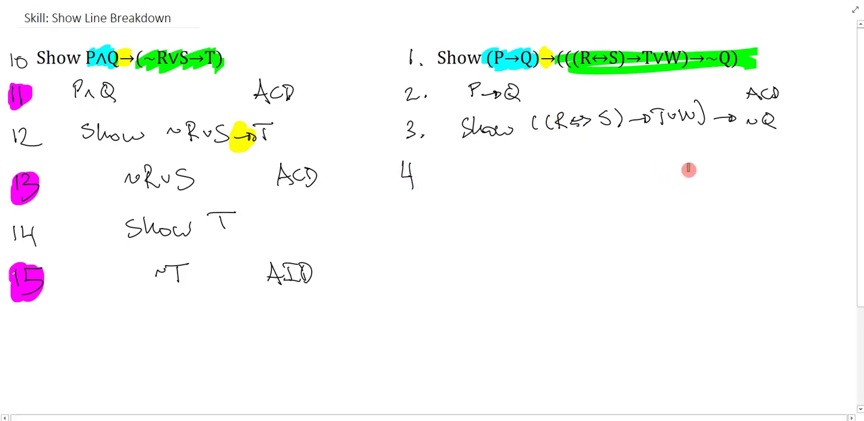
pyautogui.moveTo(616, 136)
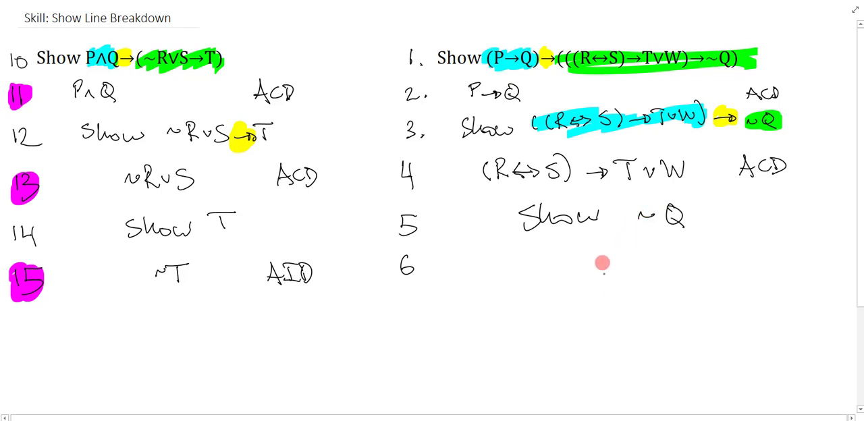
pyautogui.moveTo(603, 253)
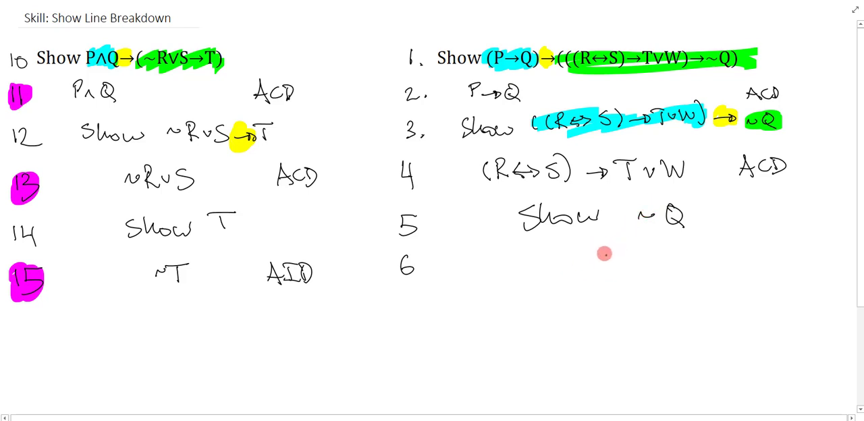
pyautogui.moveTo(640, 213)
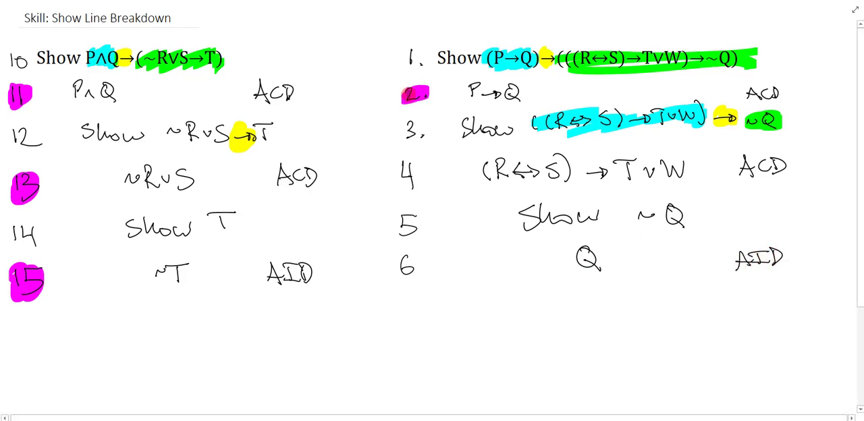
# Select the magenta highlighter for marking the available lines.
pyautogui.click(410, 174)
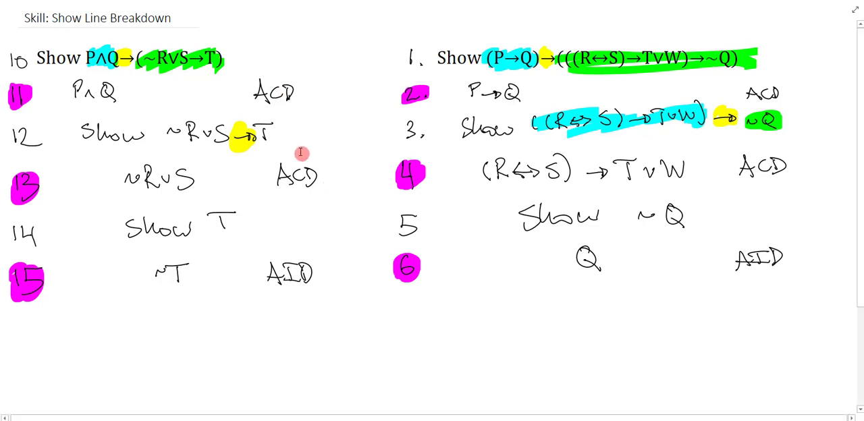
# Scroll down the page to the third formula, Show Z∧~(S∨T→Q).
pyautogui.scroll(-3)
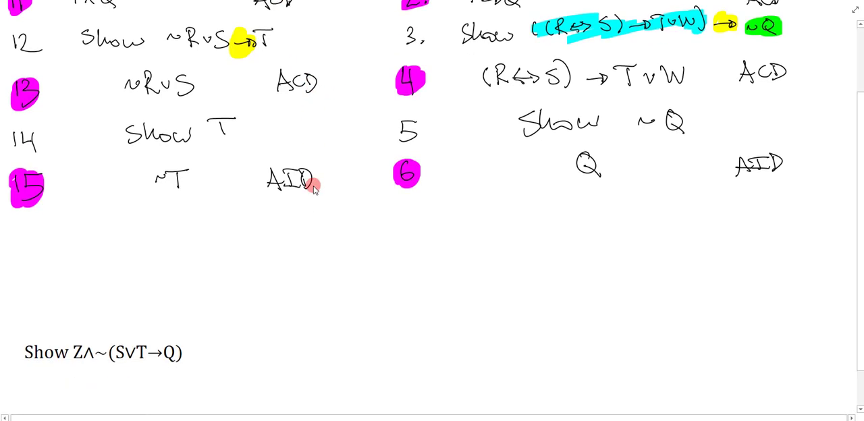
pyautogui.scroll(-3)
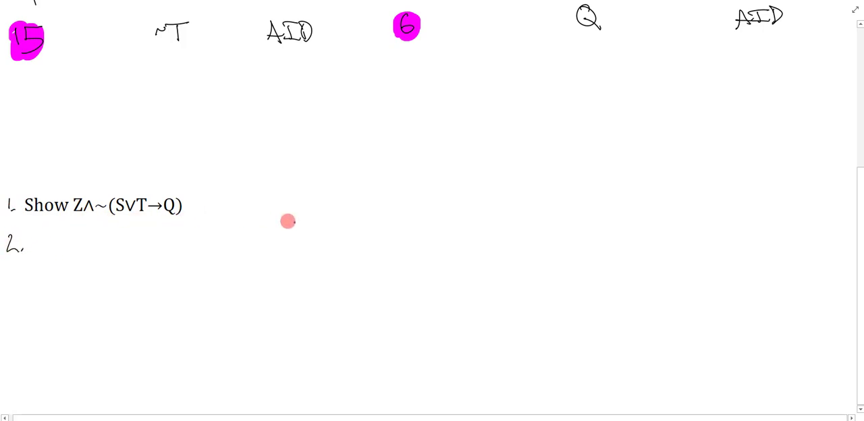
pyautogui.moveTo(317, 235)
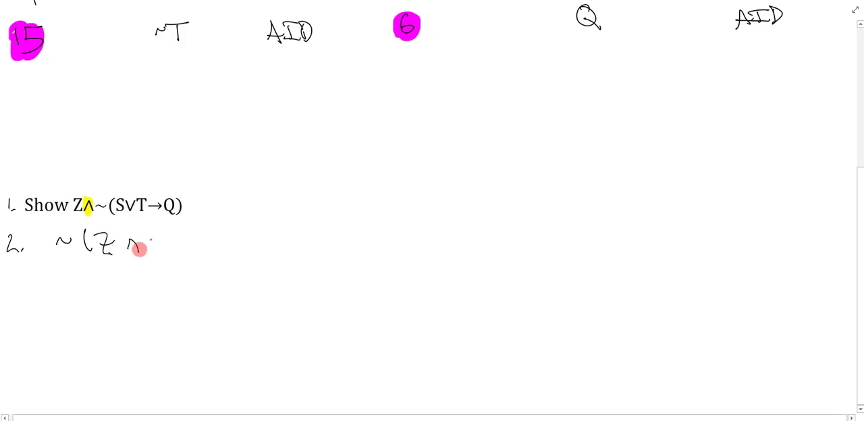
# Handwrite the assumption '~(Z∧~(S∨T→Q)) AID' on line 2.
pyautogui.moveTo(131, 243); pyautogui.dragTo(196, 243)
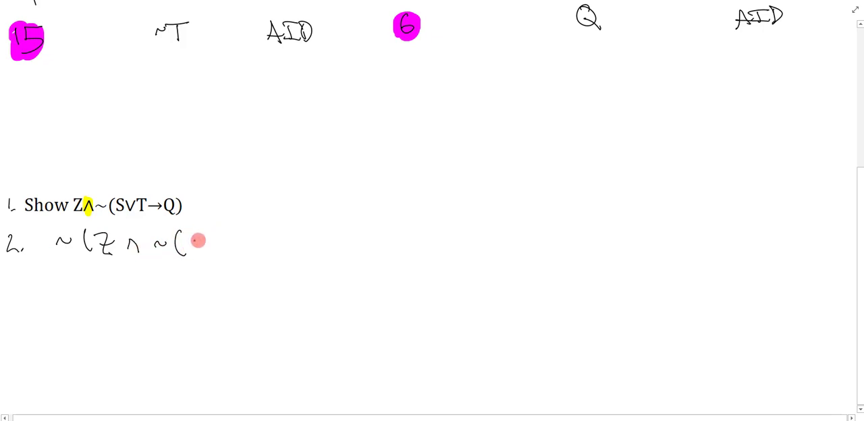
pyautogui.moveTo(195, 242); pyautogui.dragTo(254, 242)
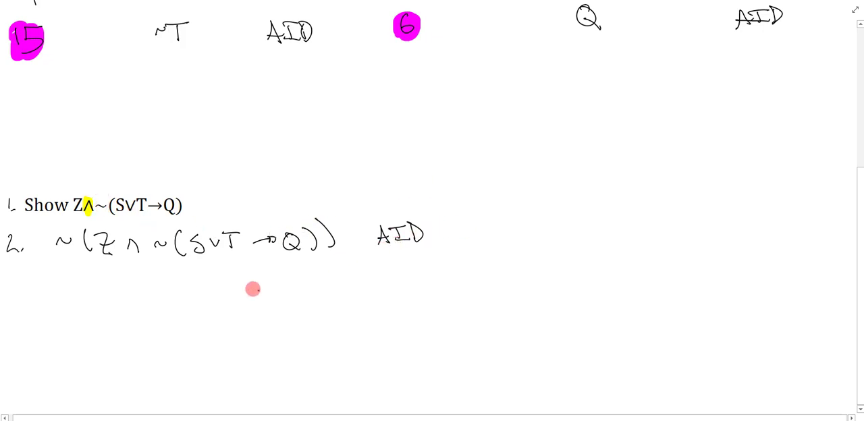
pyautogui.moveTo(275, 302)
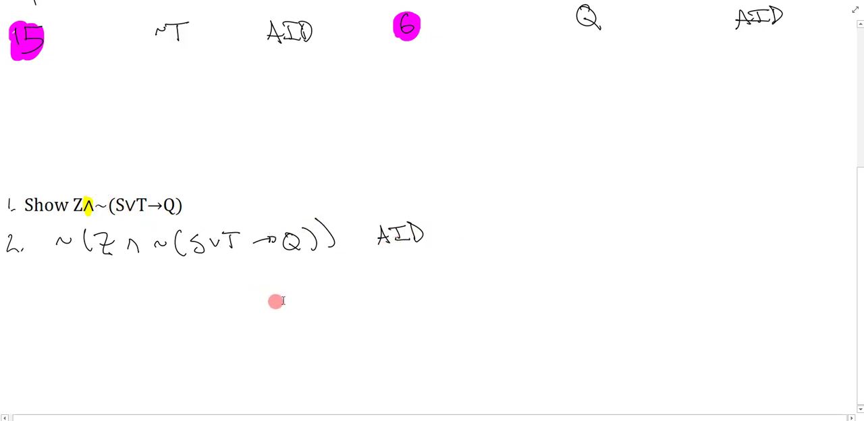
pyautogui.moveTo(308, 283)
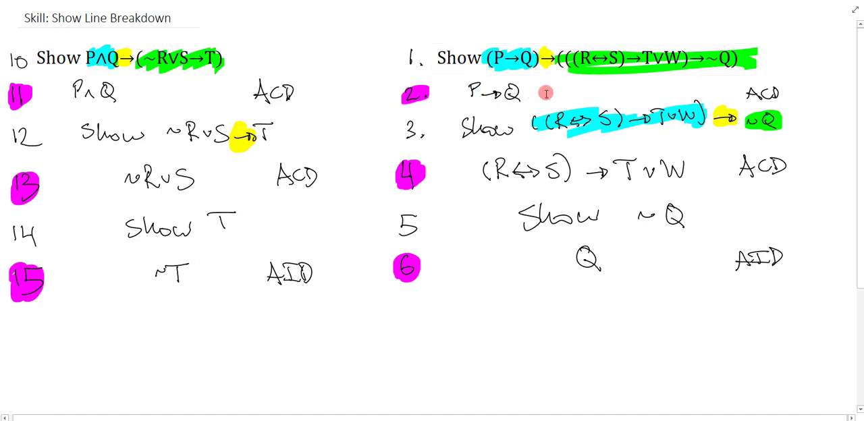
pyautogui.moveTo(686, 88)
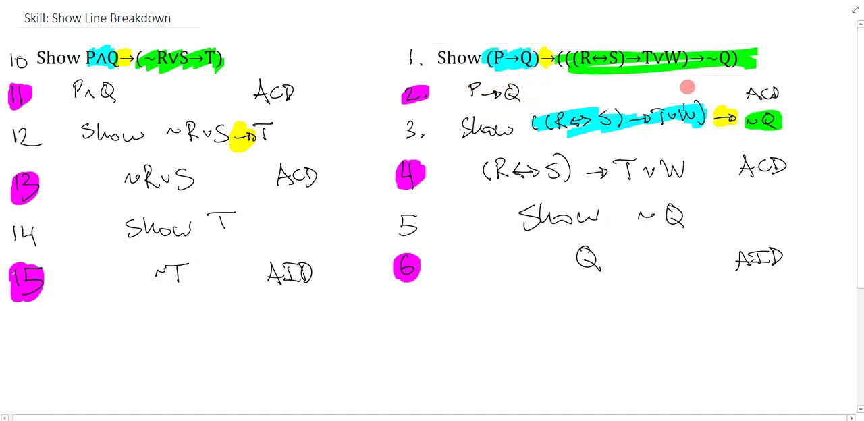
pyautogui.moveTo(525, 128)
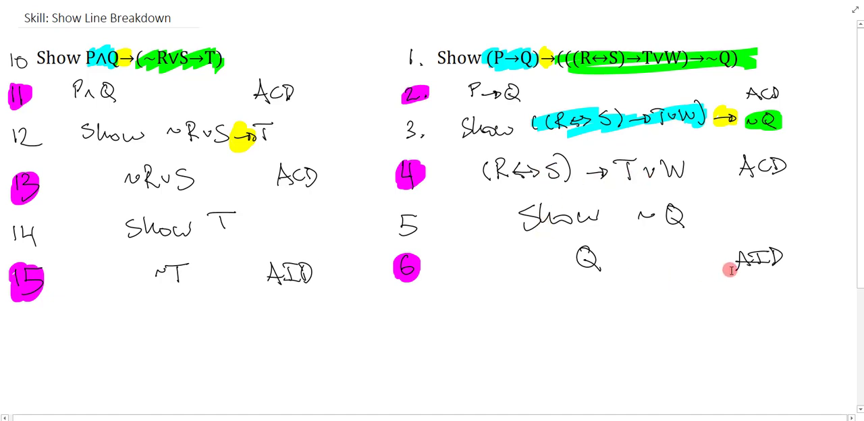
pyautogui.moveTo(482, 286)
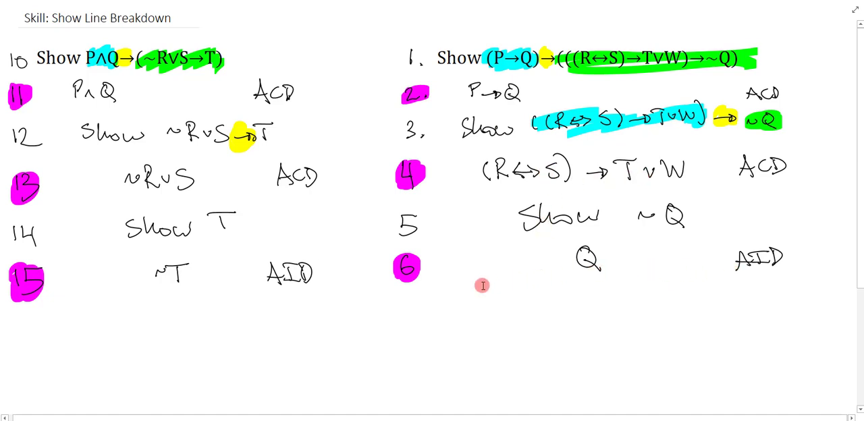
pyautogui.moveTo(255, 246)
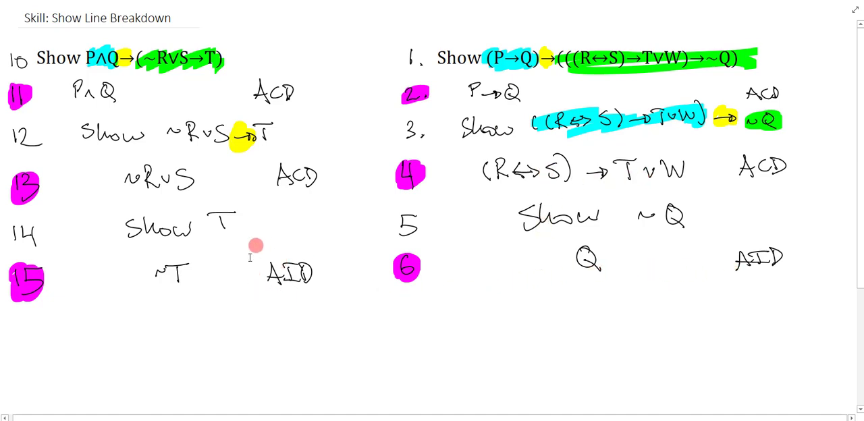
pyautogui.moveTo(317, 305)
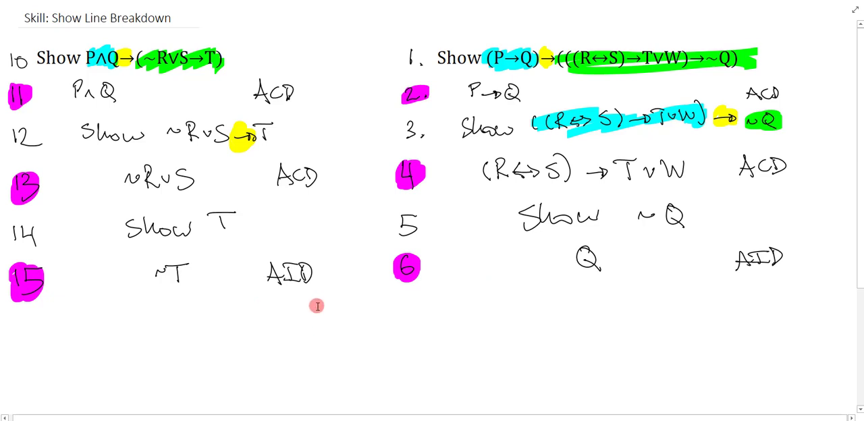
pyautogui.moveTo(321, 307)
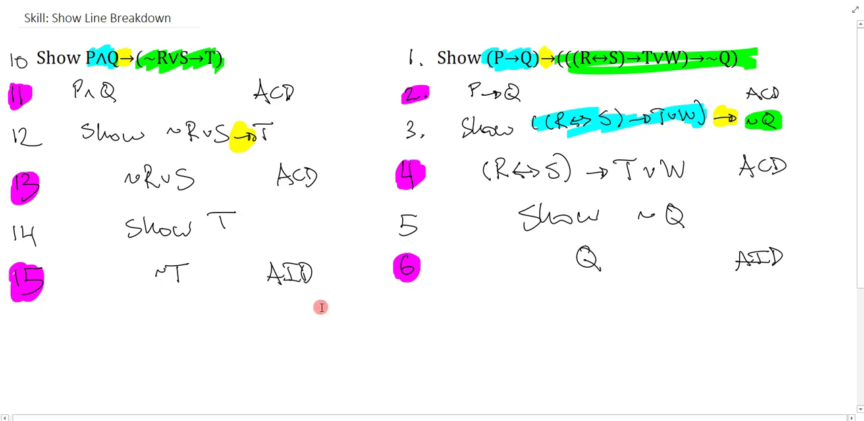